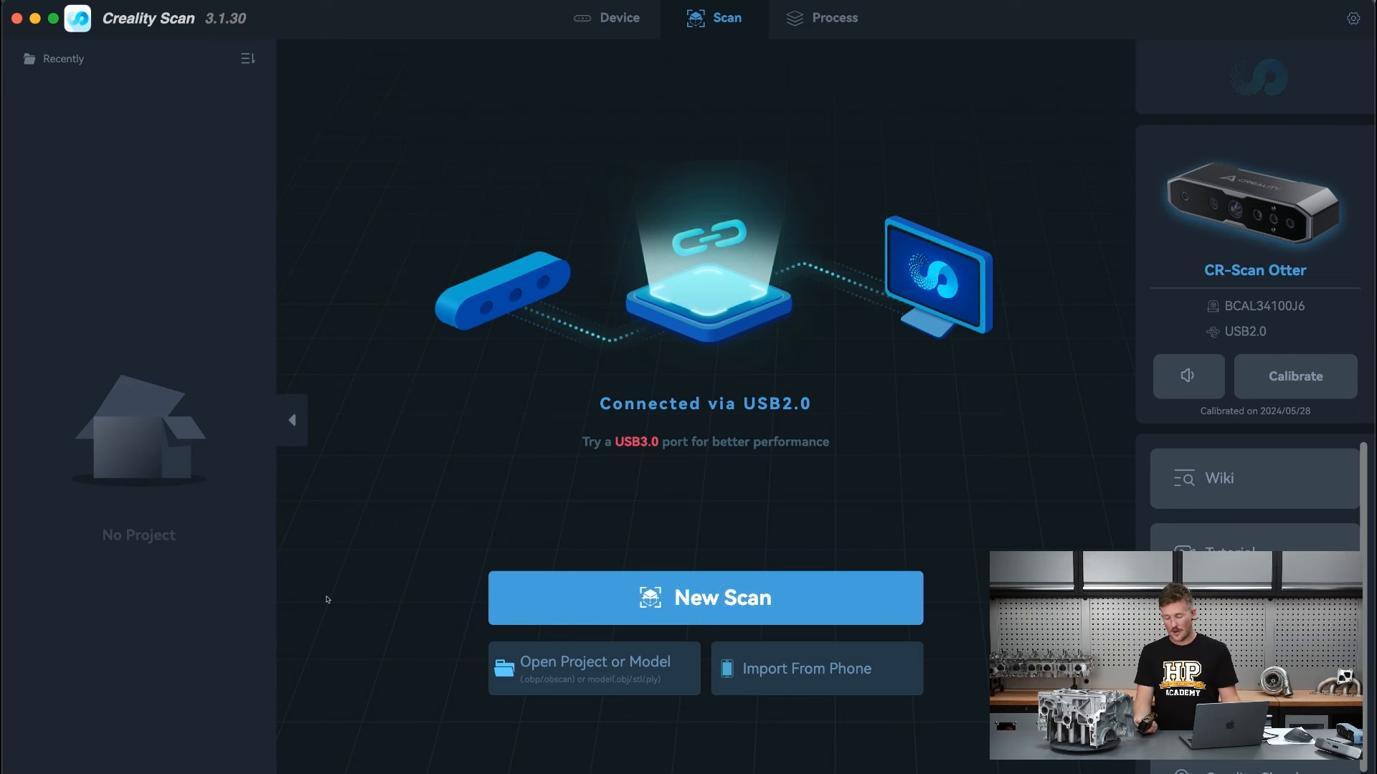
- Create a new scan project named FA20block in the default projects folder
left_click(704, 598)
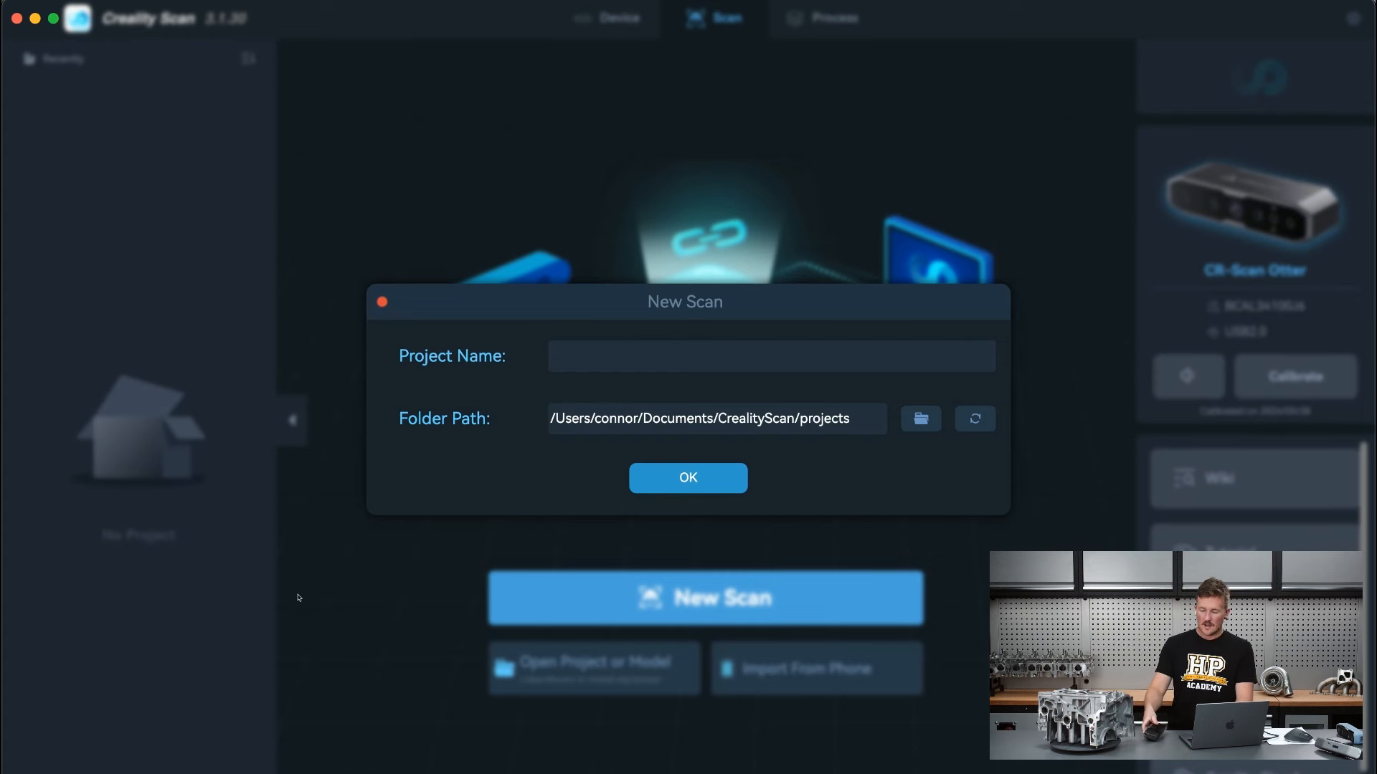
type("FA20b")
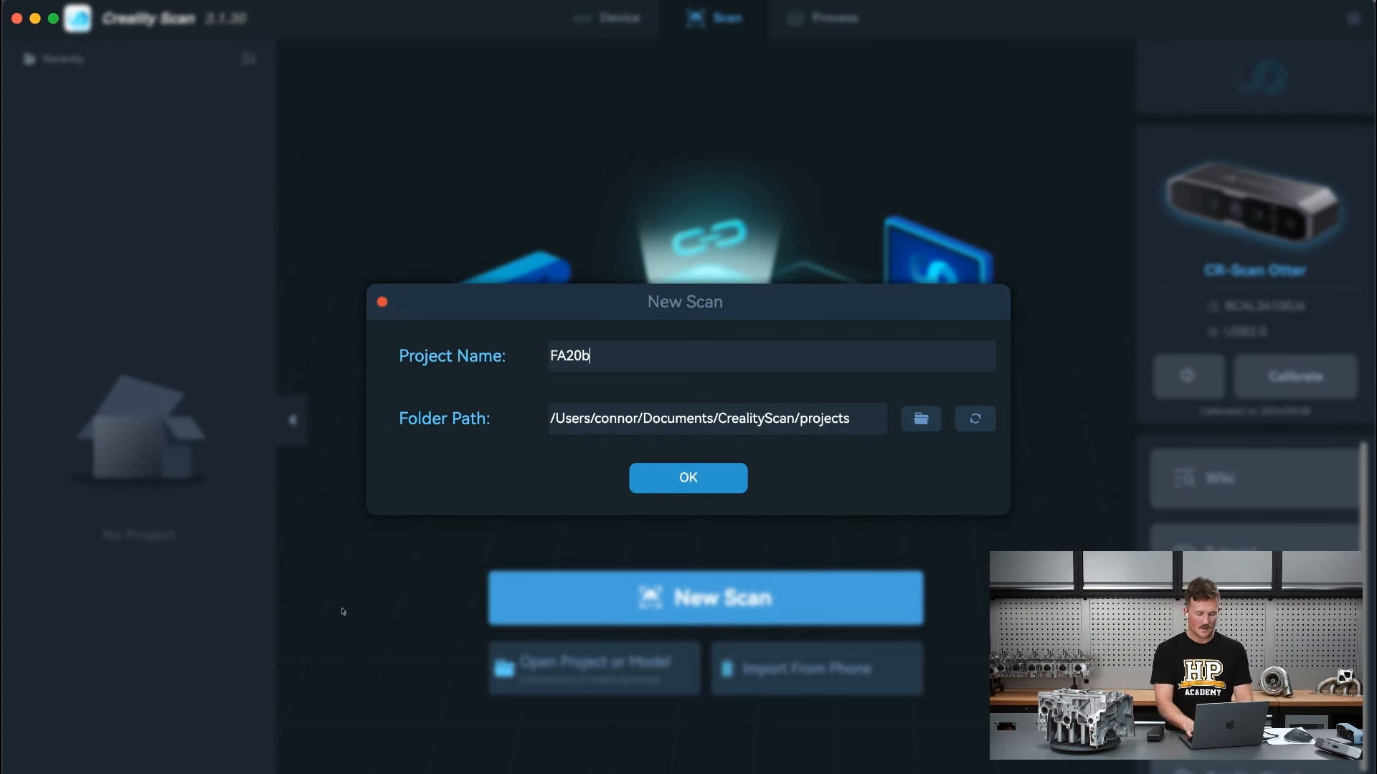
type("lock")
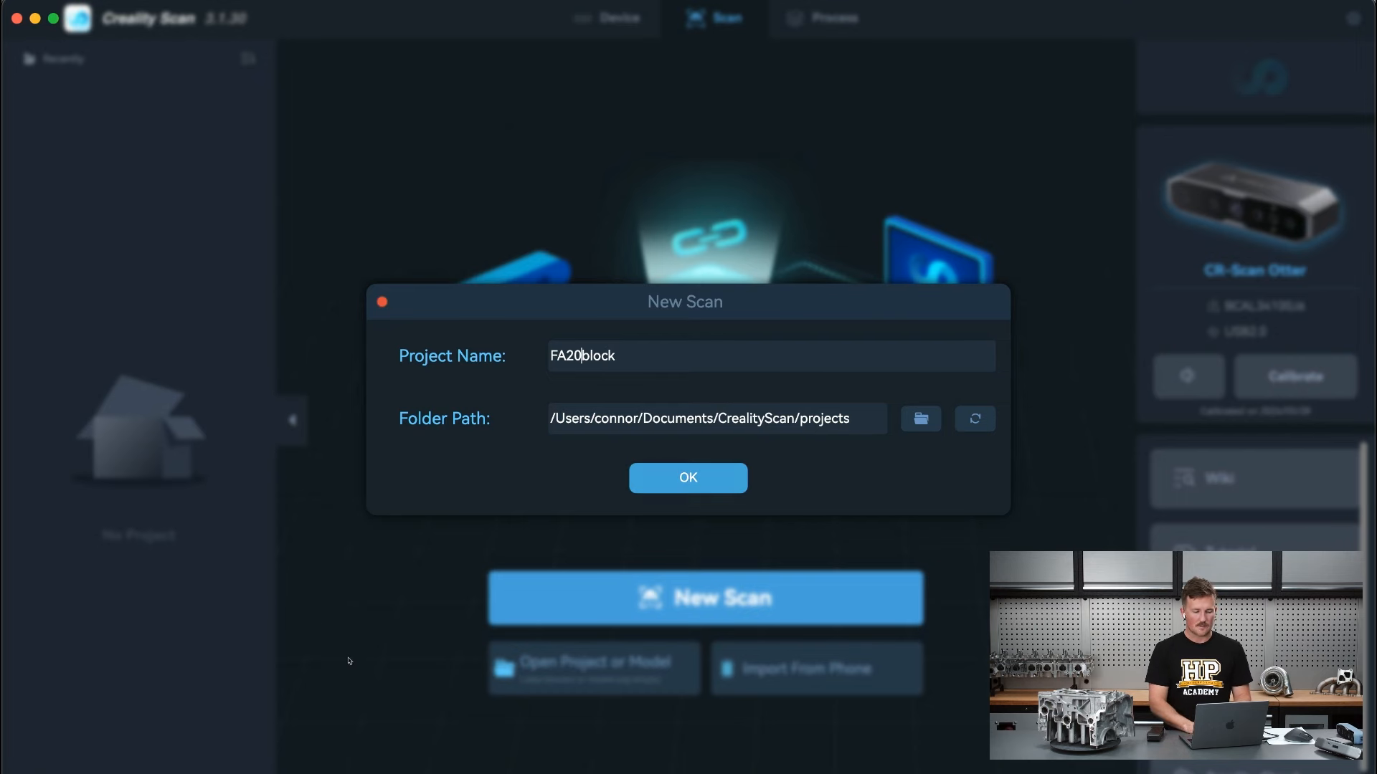
- Confirm the FA20block project, keeping normal object, medium size, geometry, fast accuracy, turntable on
left_click(687, 478)
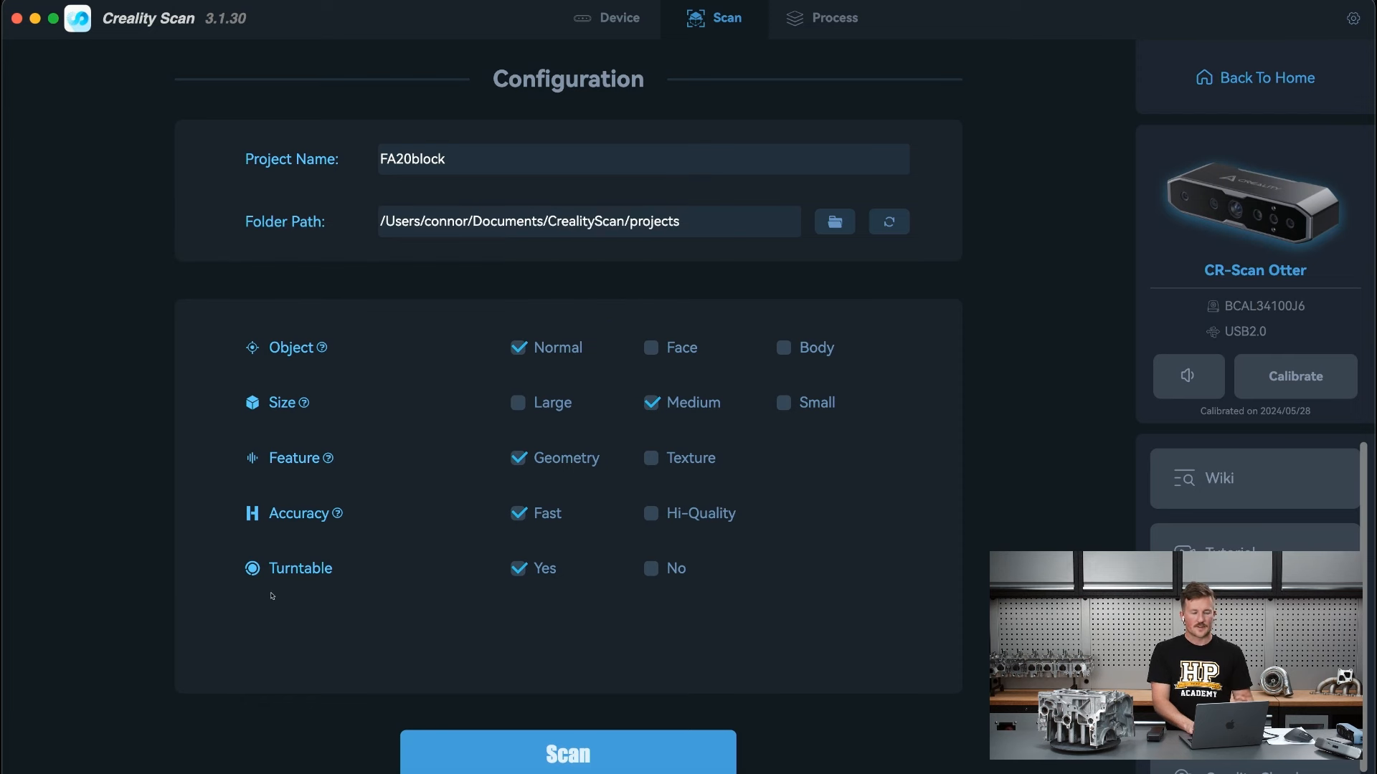
mouse_move(278, 612)
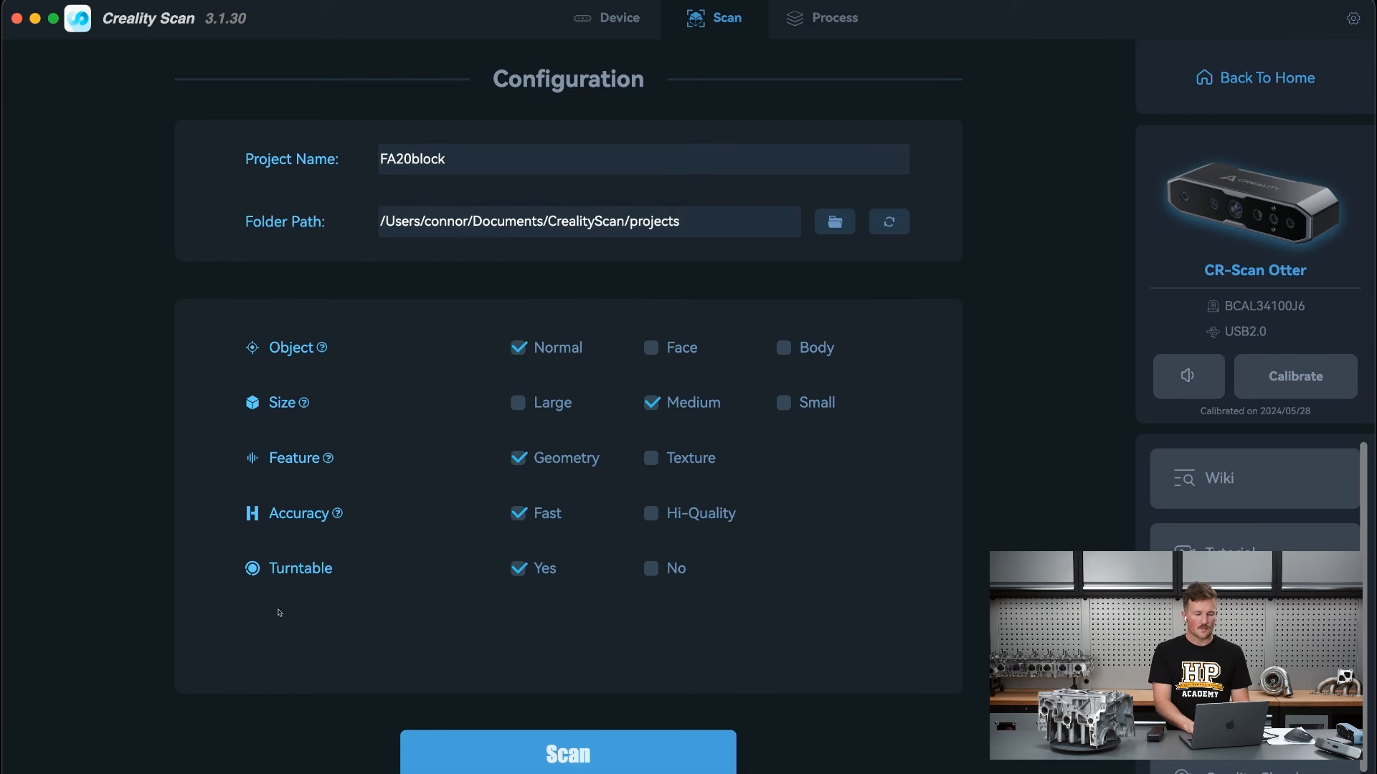
mouse_move(359, 637)
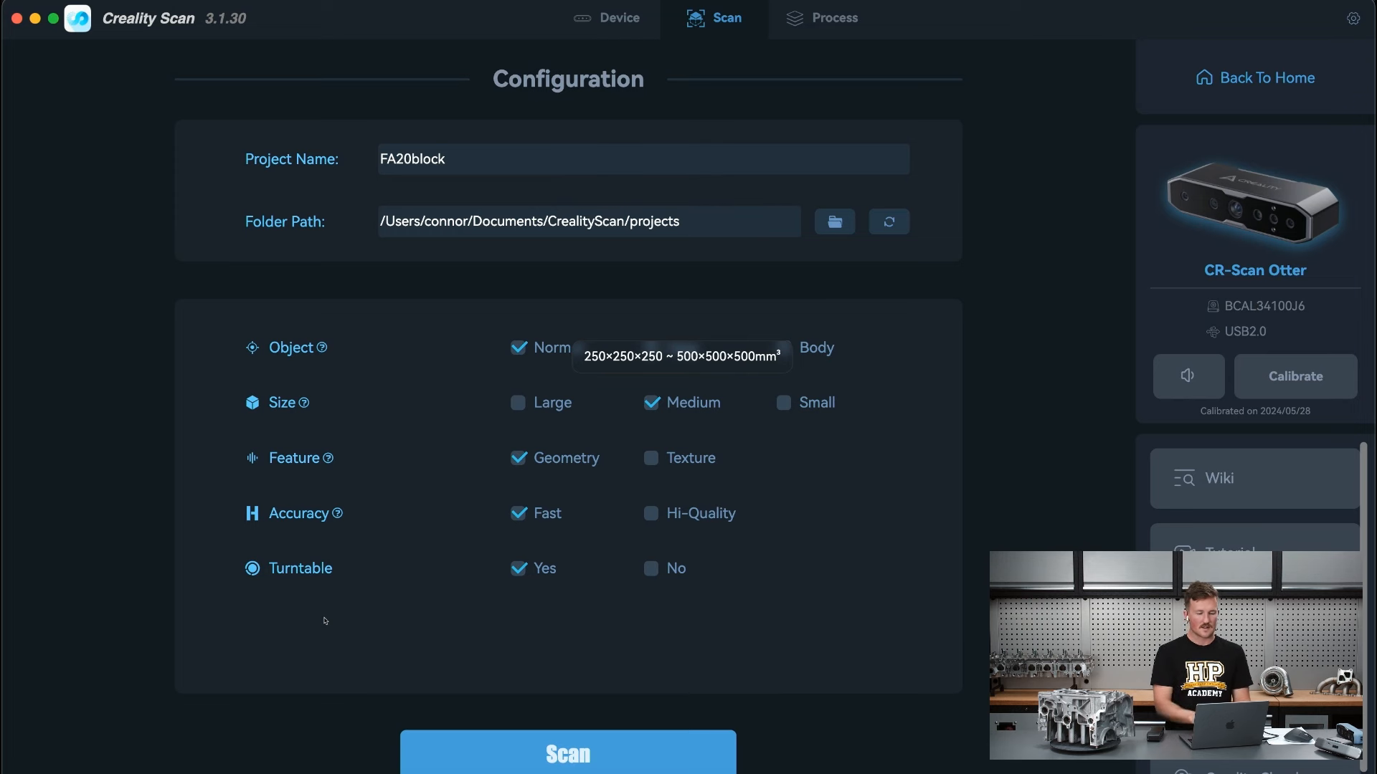
mouse_move(330, 620)
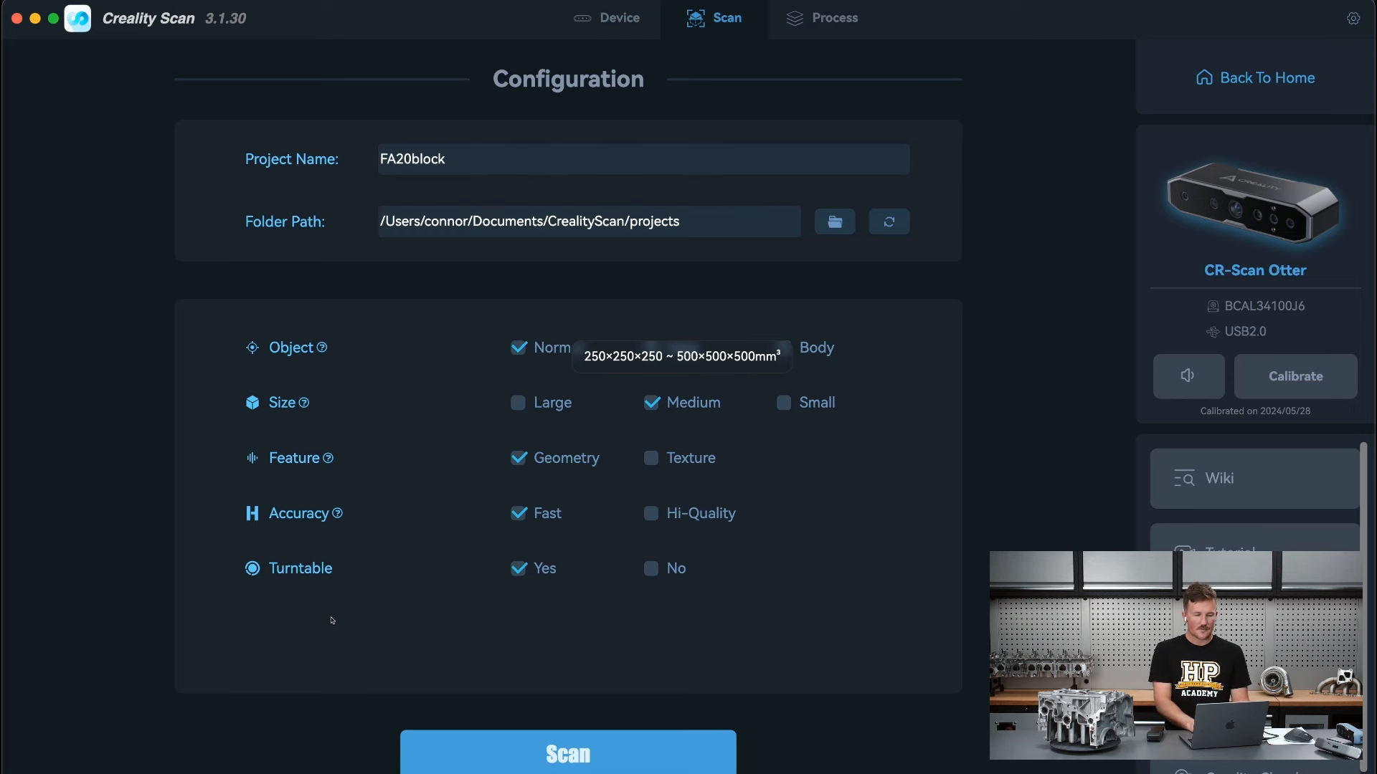
mouse_move(343, 617)
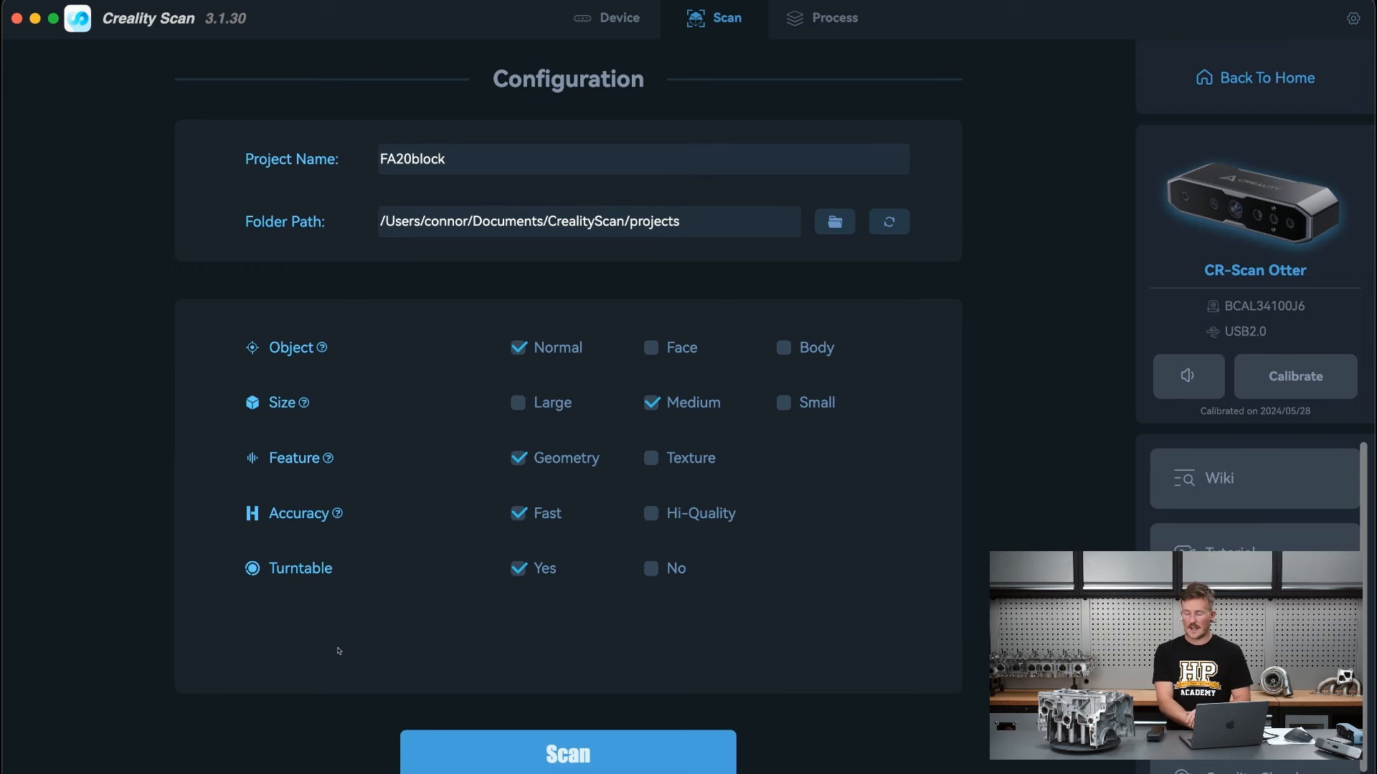
mouse_move(261, 660)
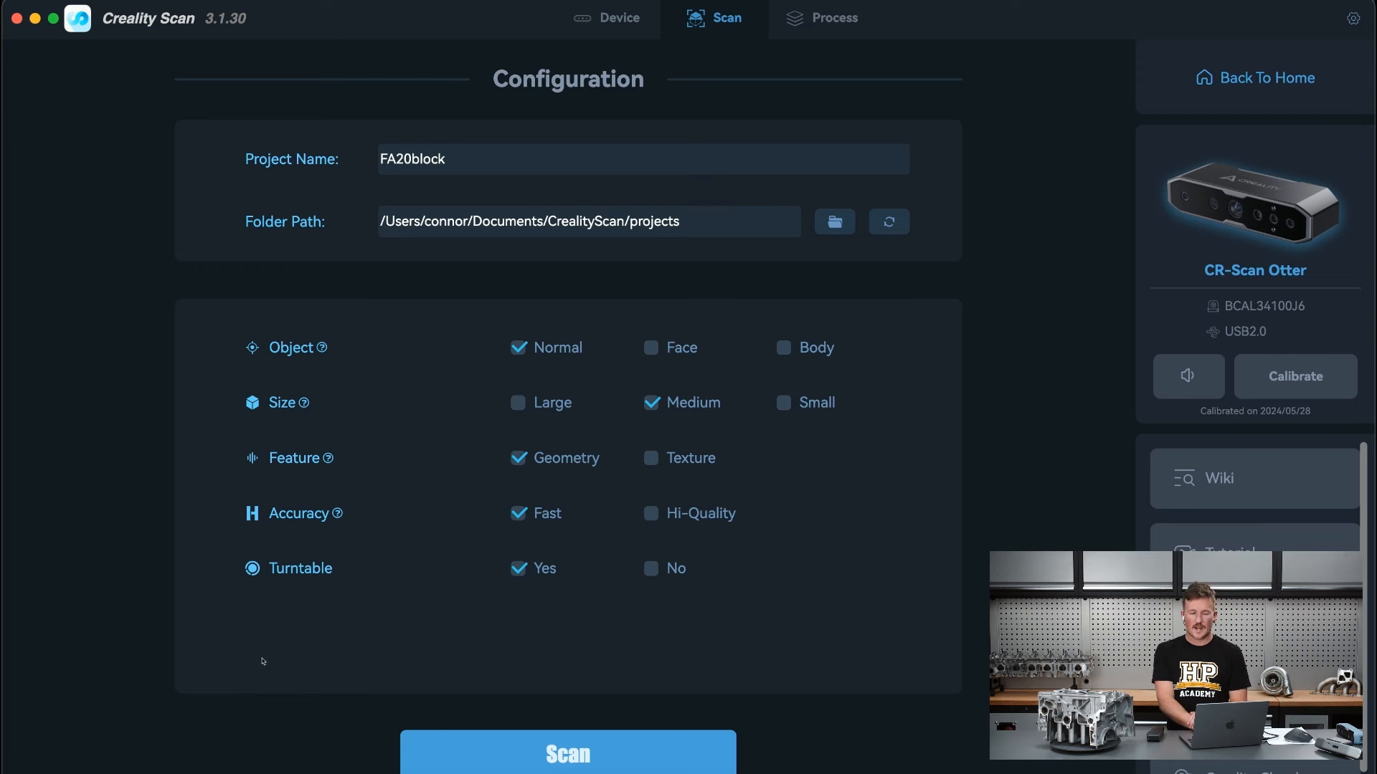
mouse_move(323, 652)
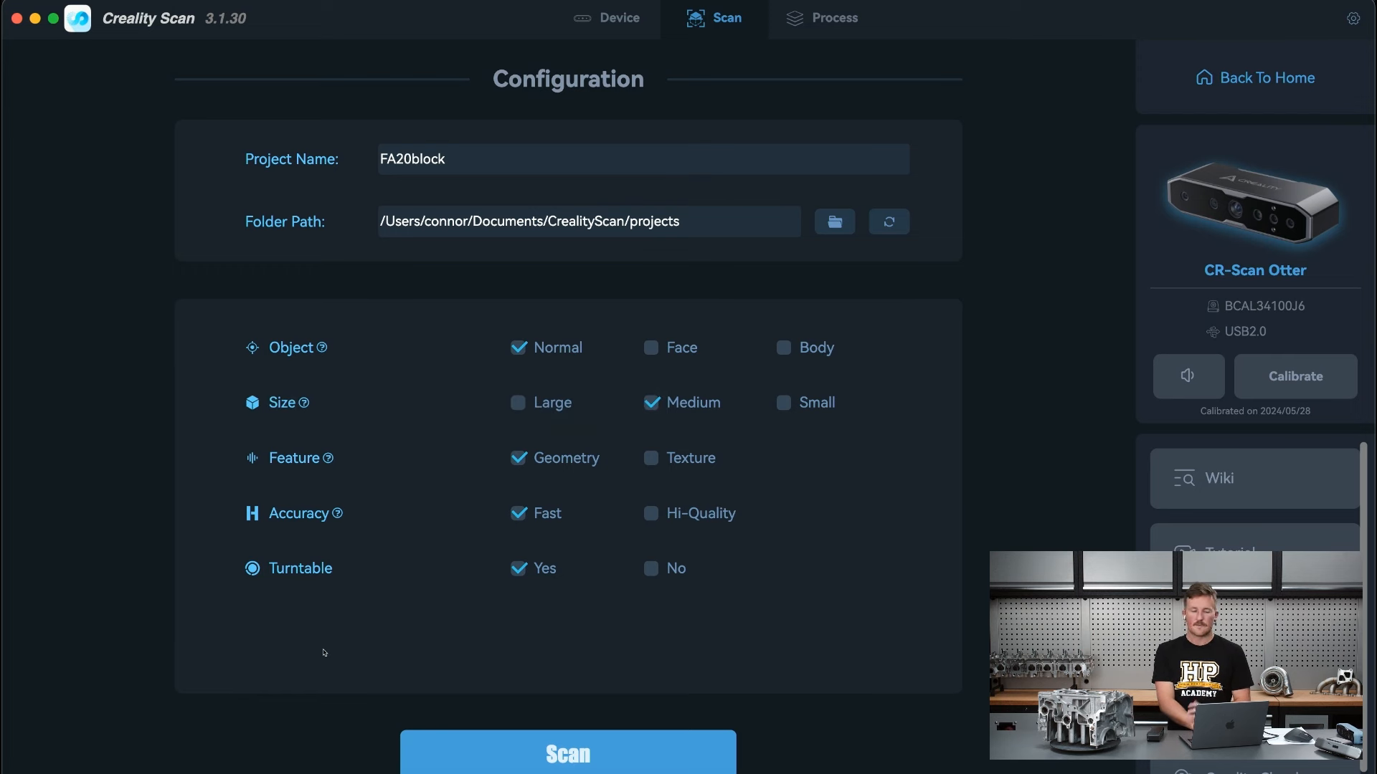
mouse_move(261, 682)
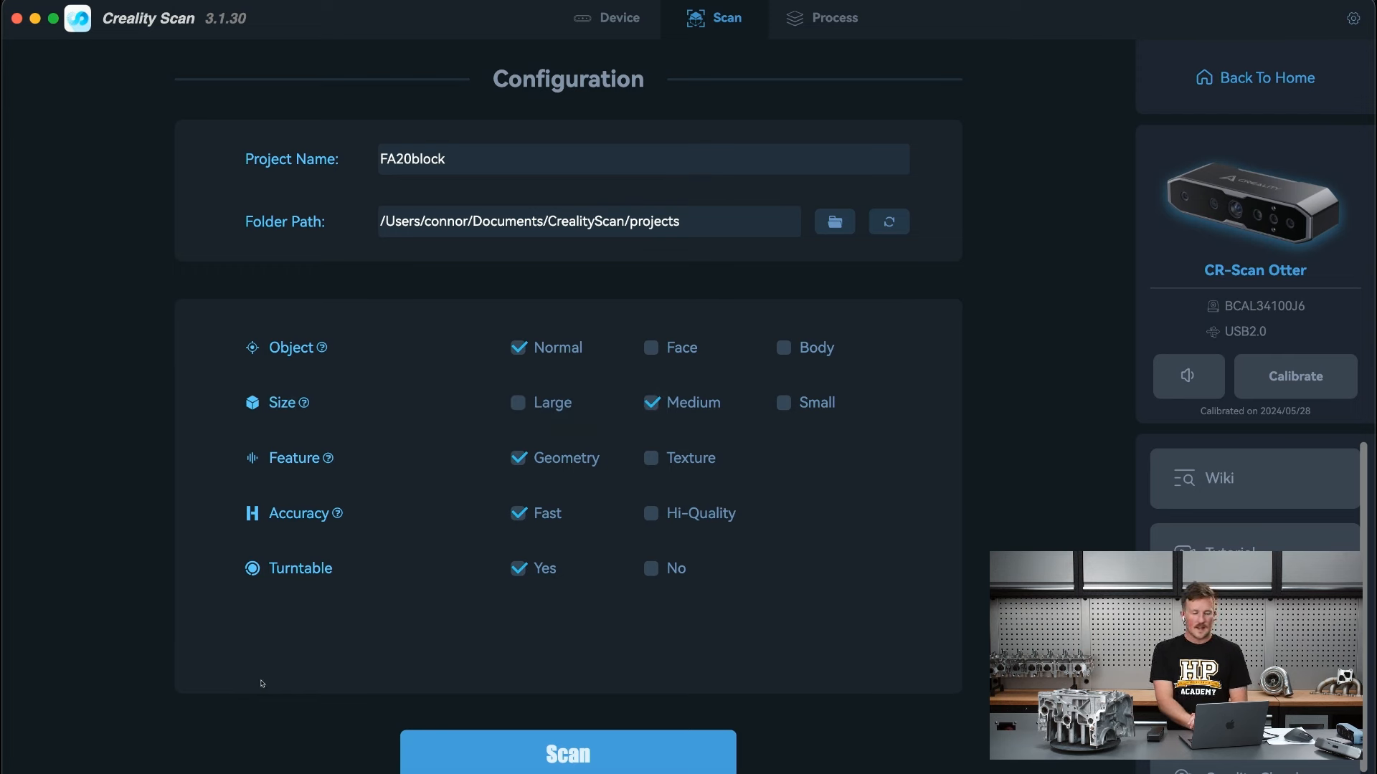
mouse_move(253, 701)
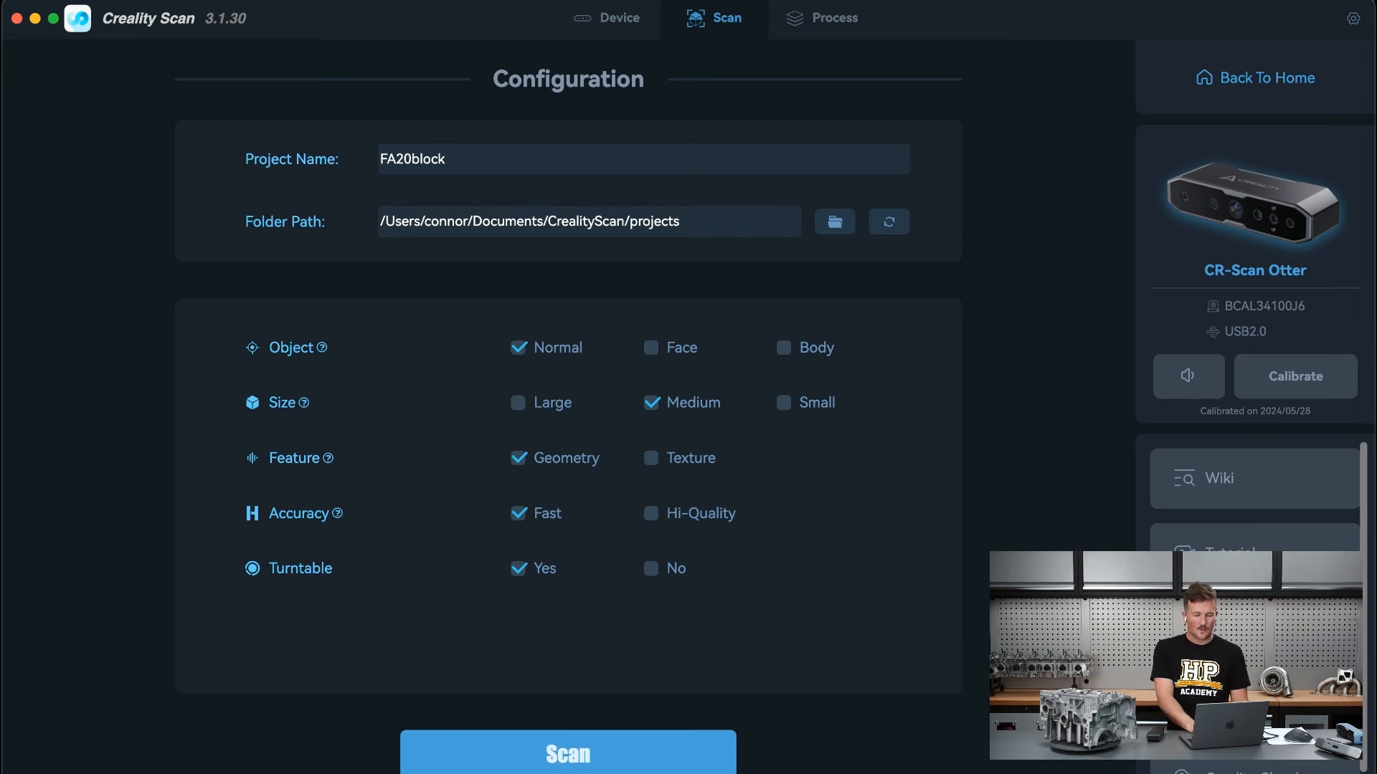
- Proceed to the live scanning view with the engine block in the camera preview
left_click(568, 753)
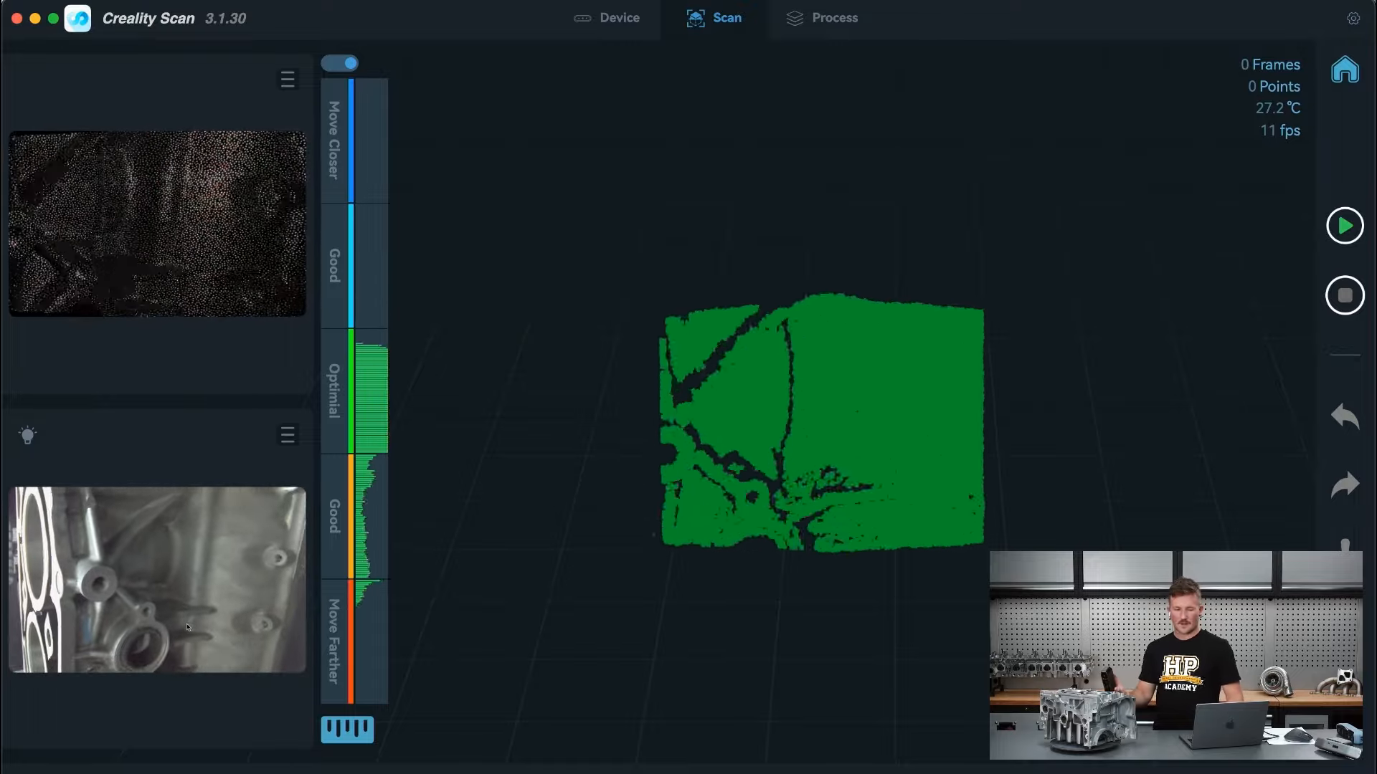
- Start capturing scan frames while the engine block rotates on the turntable
left_click(1344, 225)
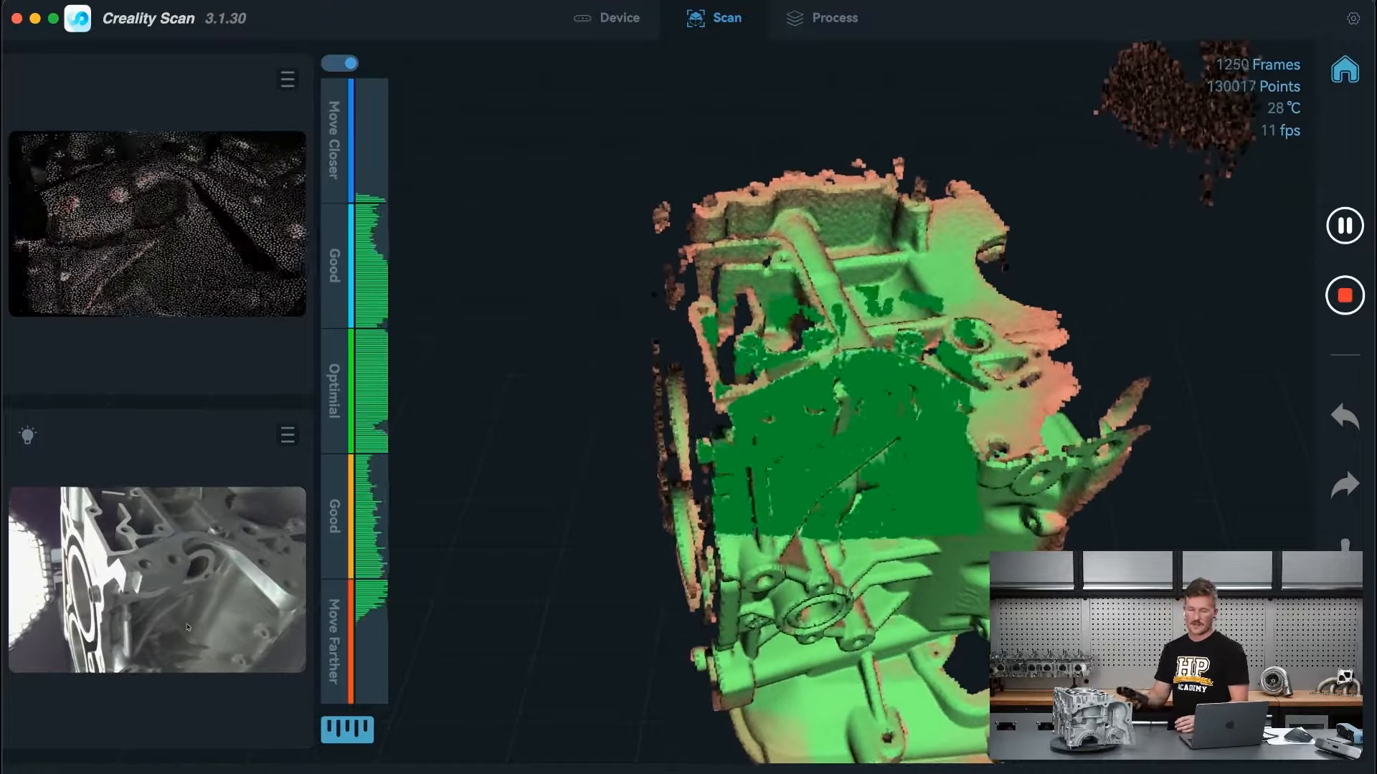
- Pause and stop capture at 1257 frames and 130,045 points, reaching the Complete scanning prompt
left_click(1343, 225)
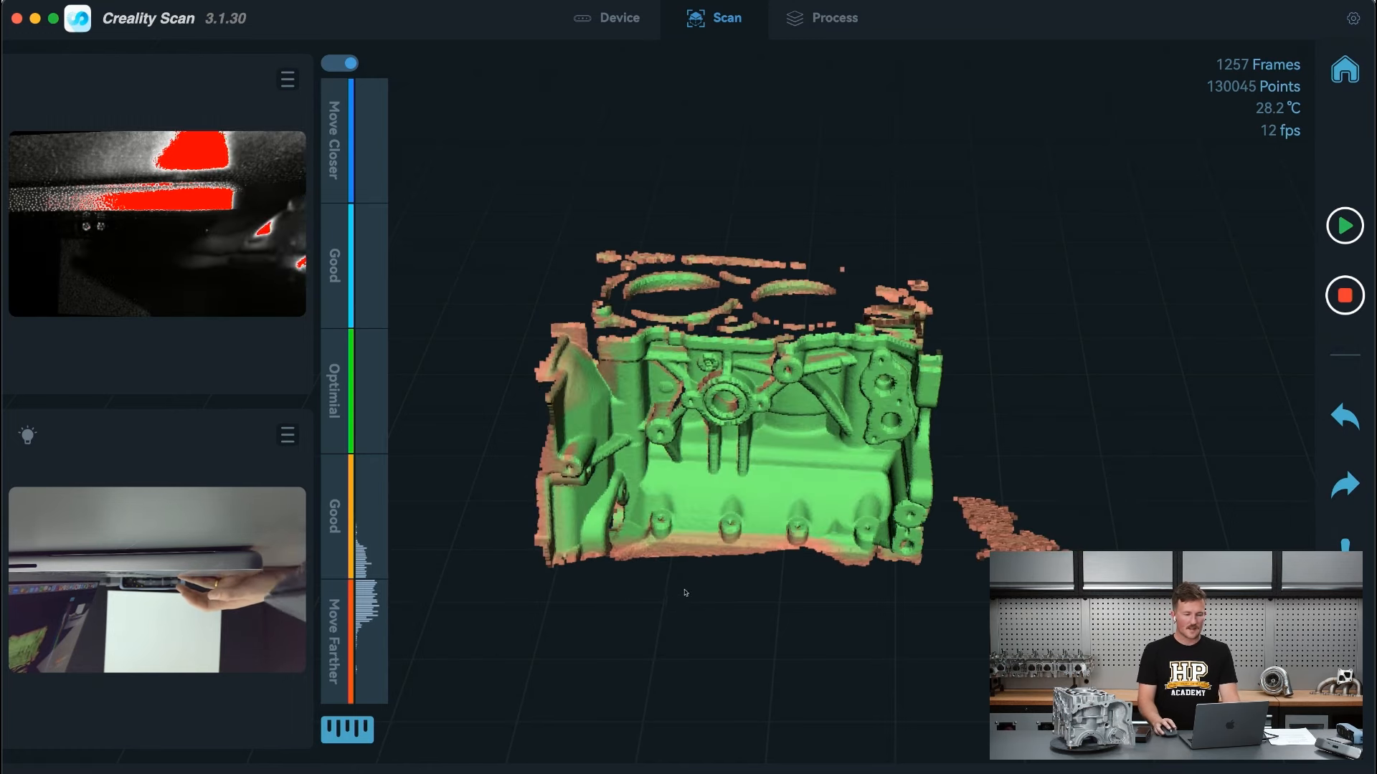
left_click(1343, 296)
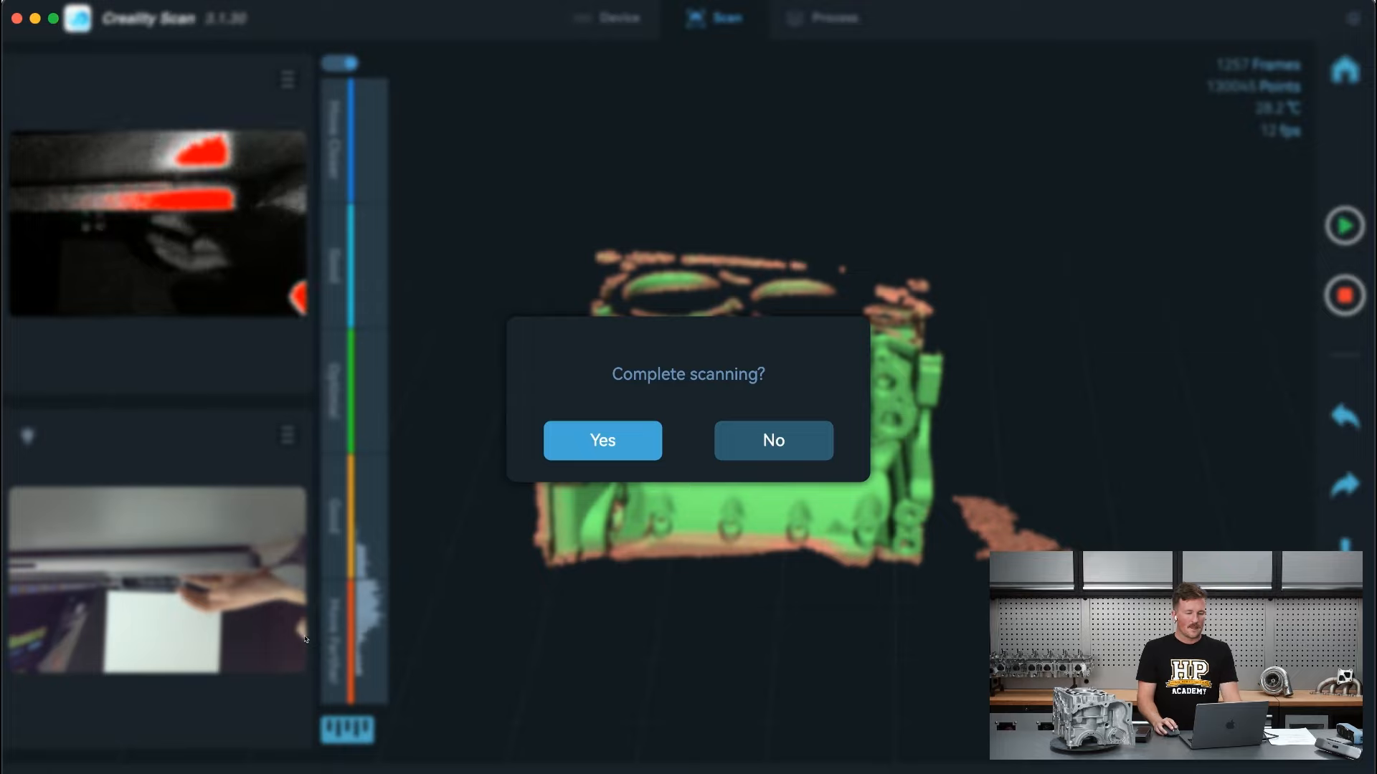
- Complete the scan and run one-click processing with default parameters
left_click(603, 441)
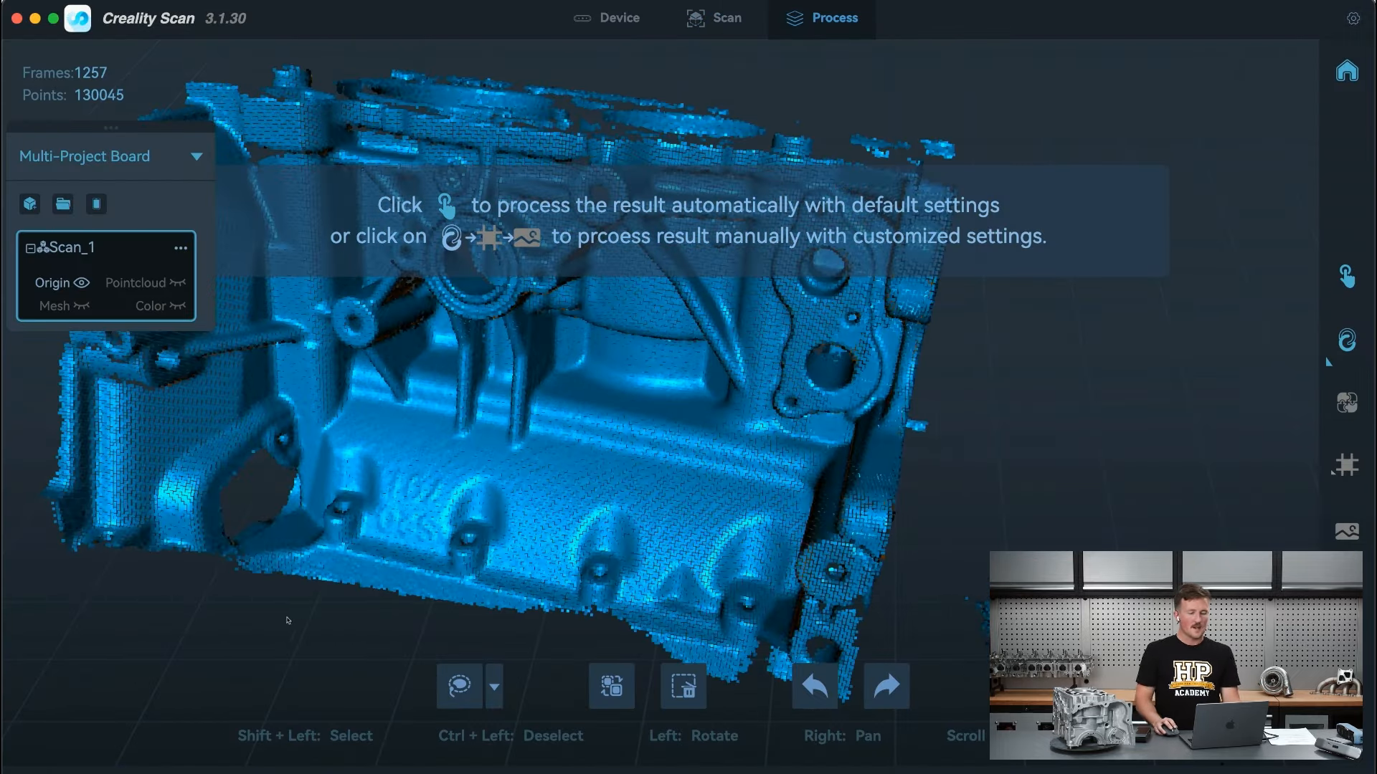
mouse_move(384, 608)
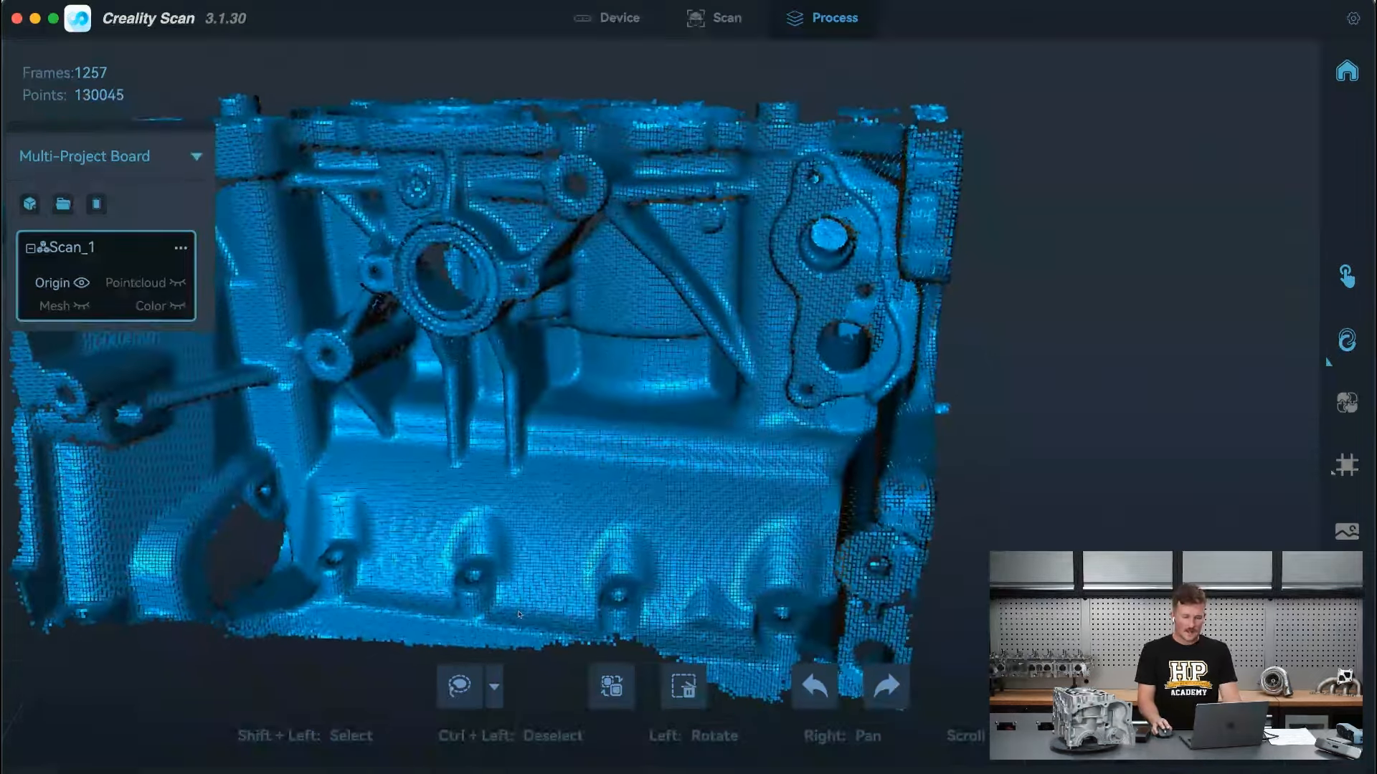
left_click(1345, 274)
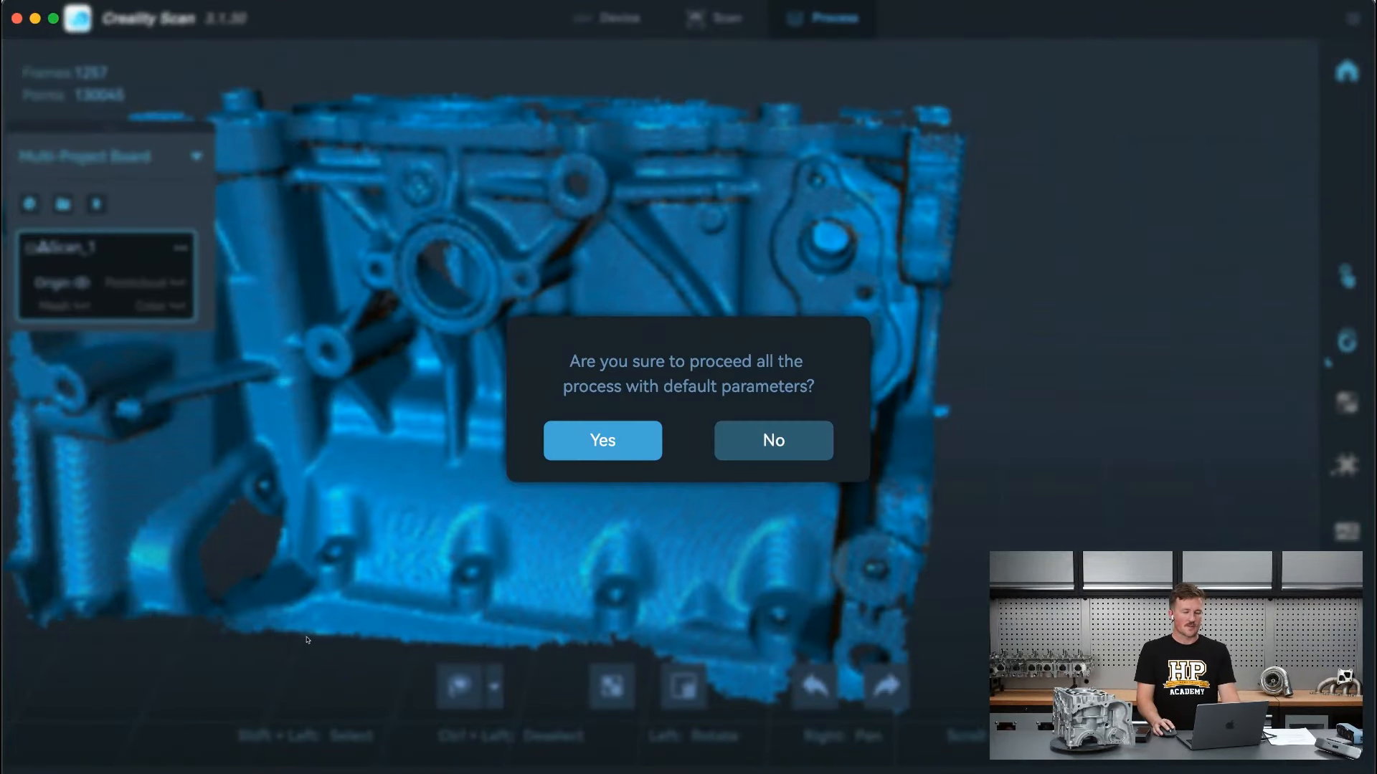
left_click(602, 440)
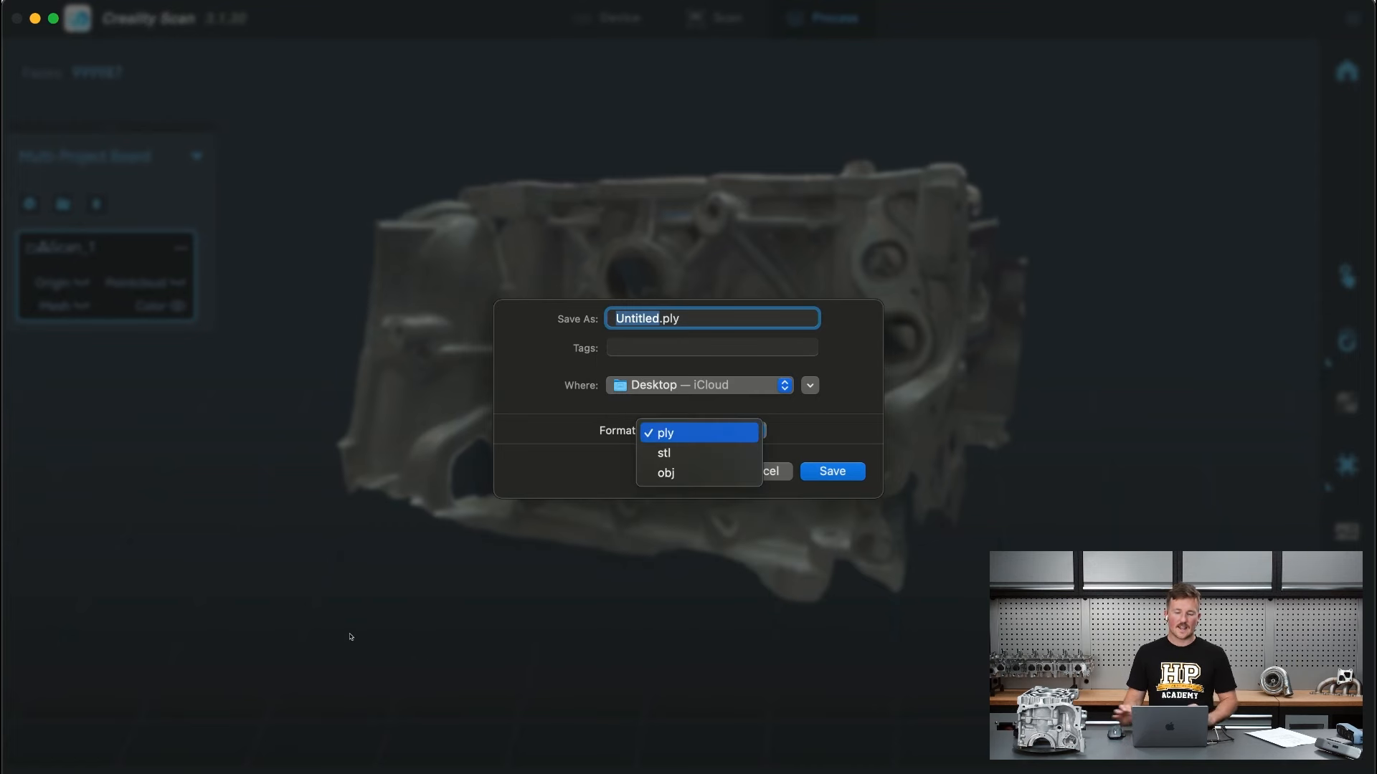
- Export the mesh to the desktop as fa20 block.stl
left_click(664, 454)
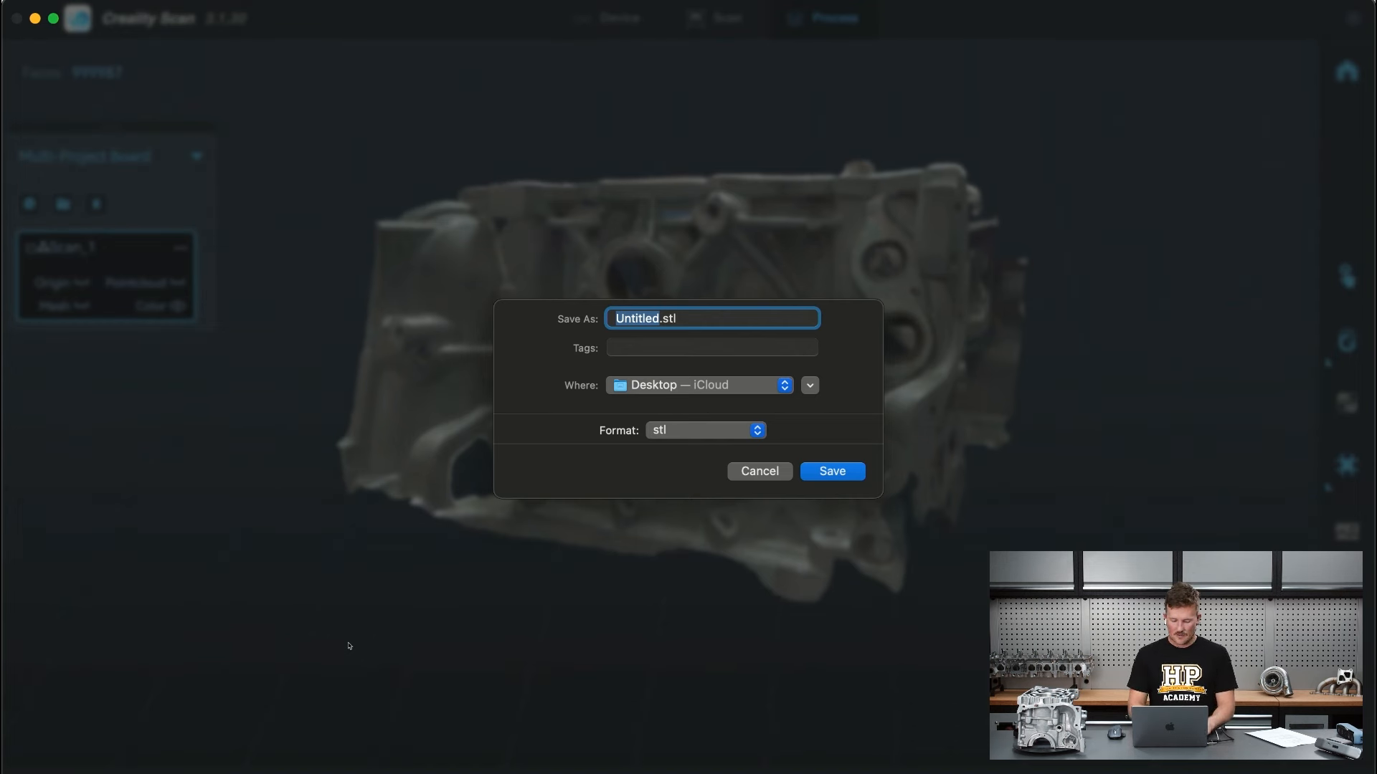
type("fa20 .stl")
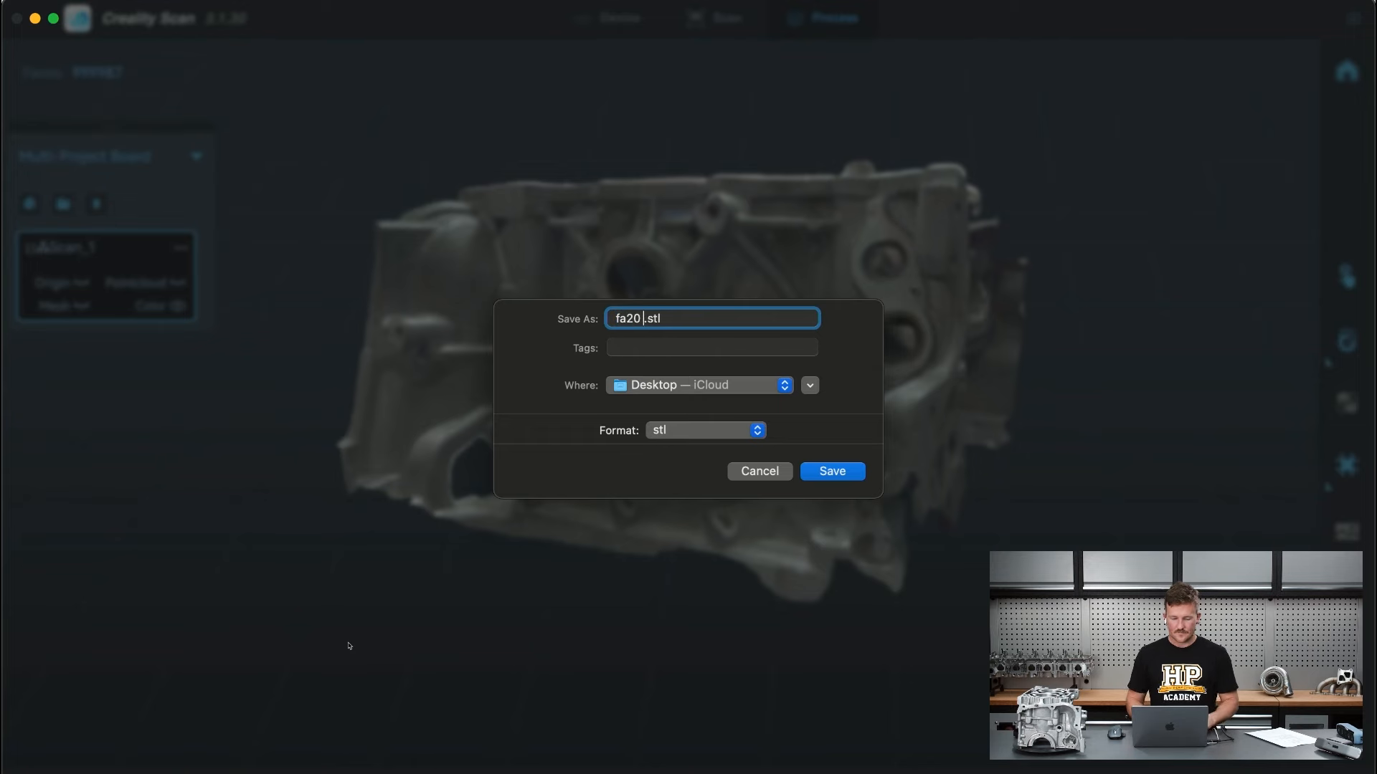
type("block")
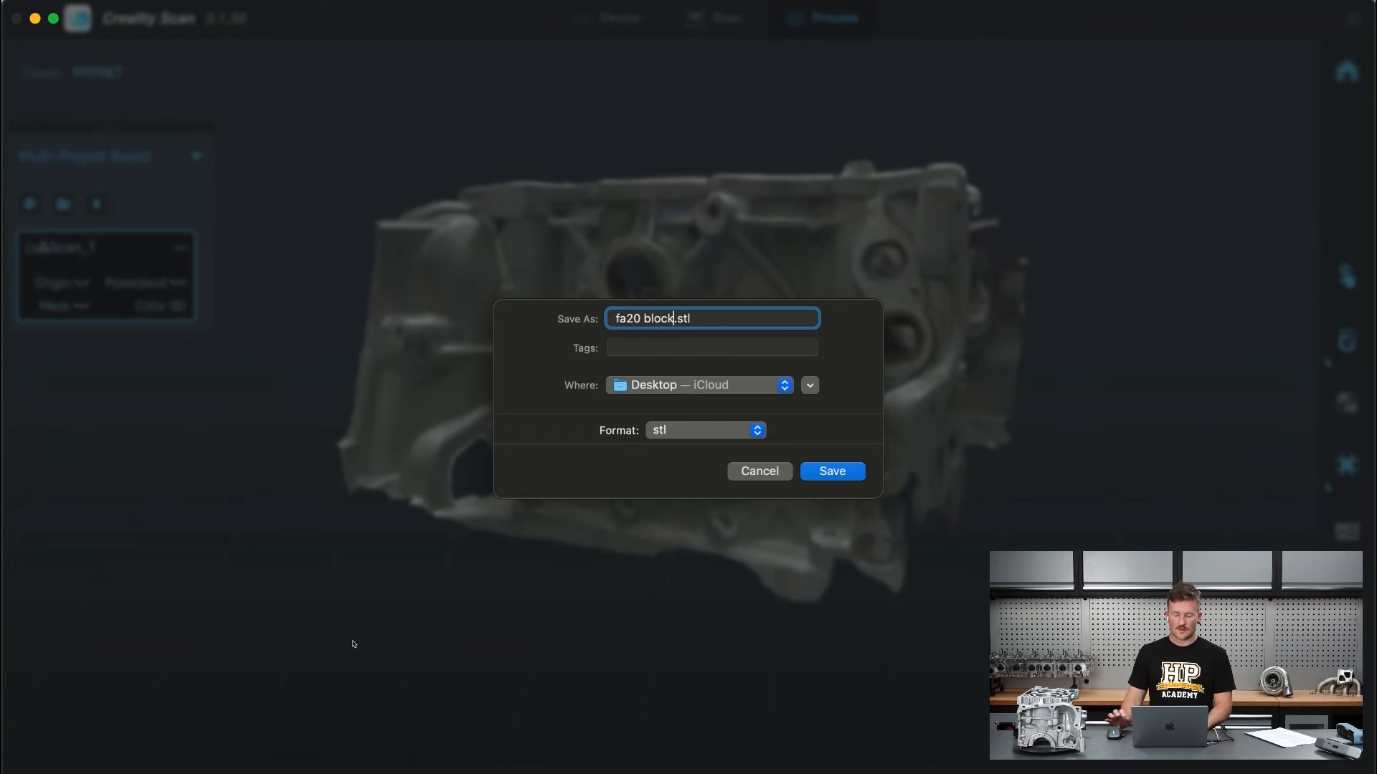
left_click(830, 472)
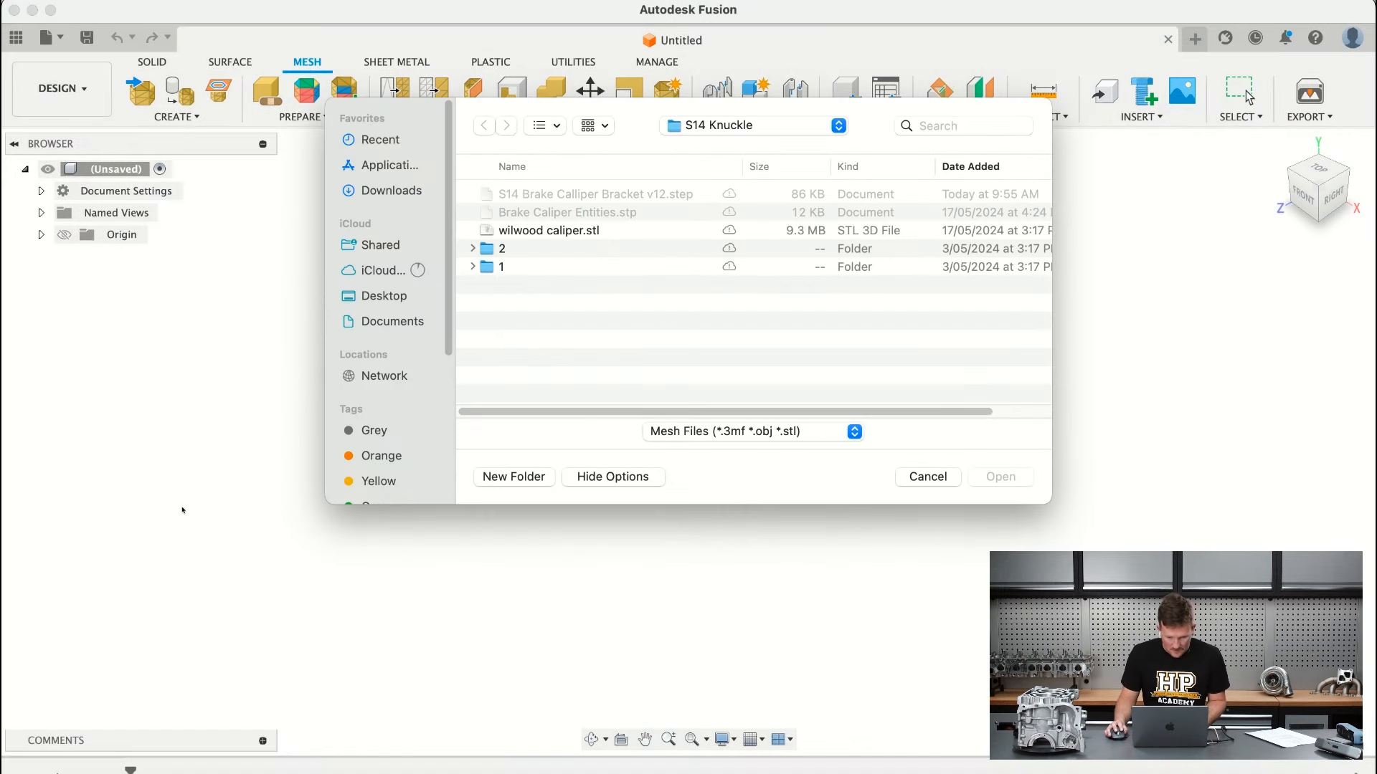
- Insert fa20 block.stl from the desktop as a mesh body in the Fusion design
left_click(384, 295)
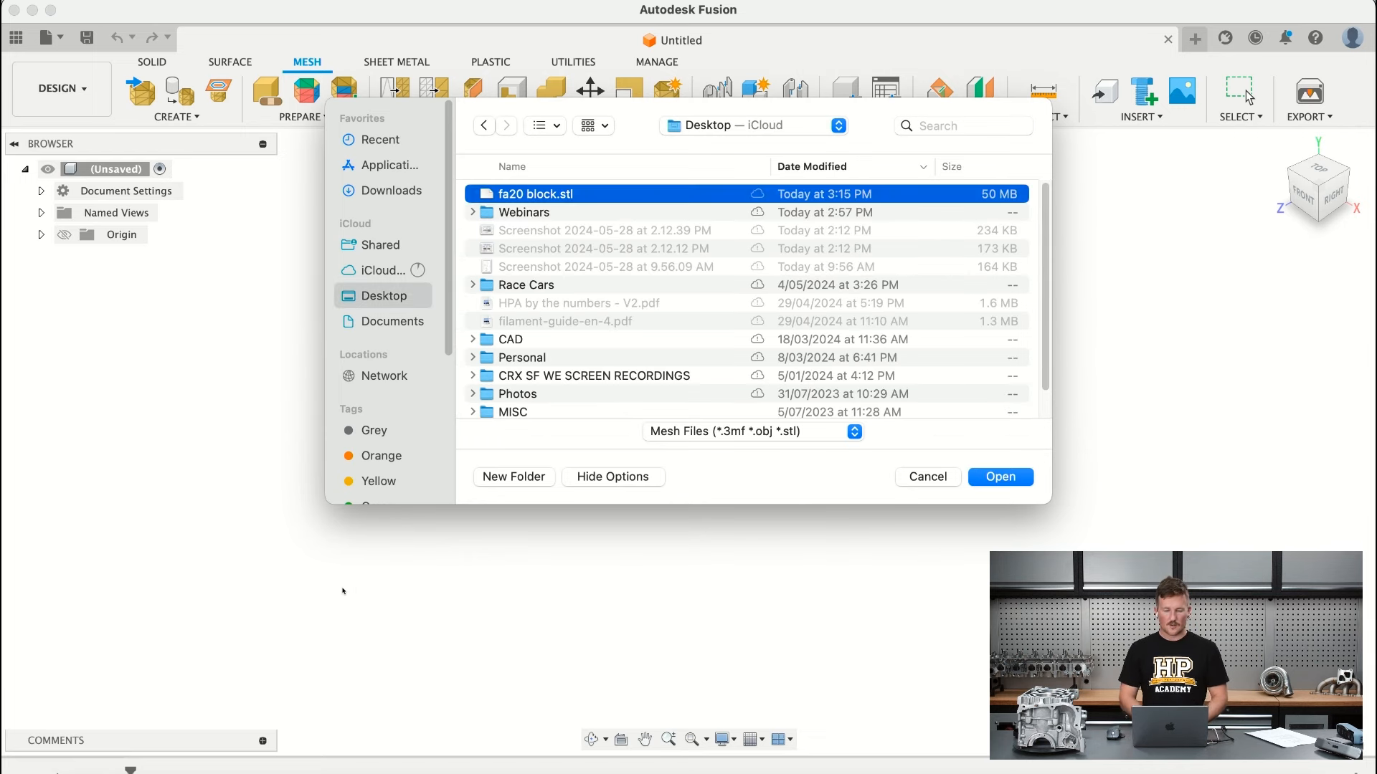
left_click(1000, 476)
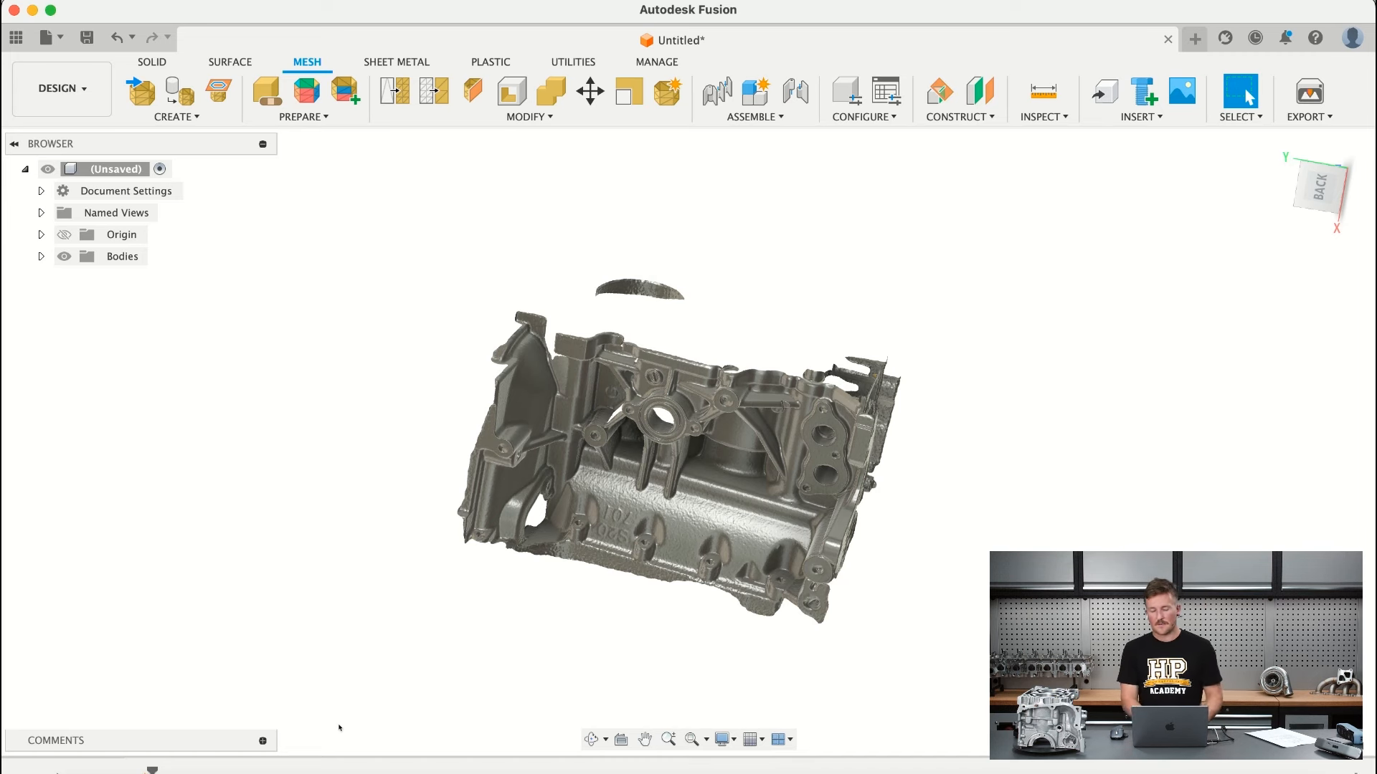
mouse_move(463, 700)
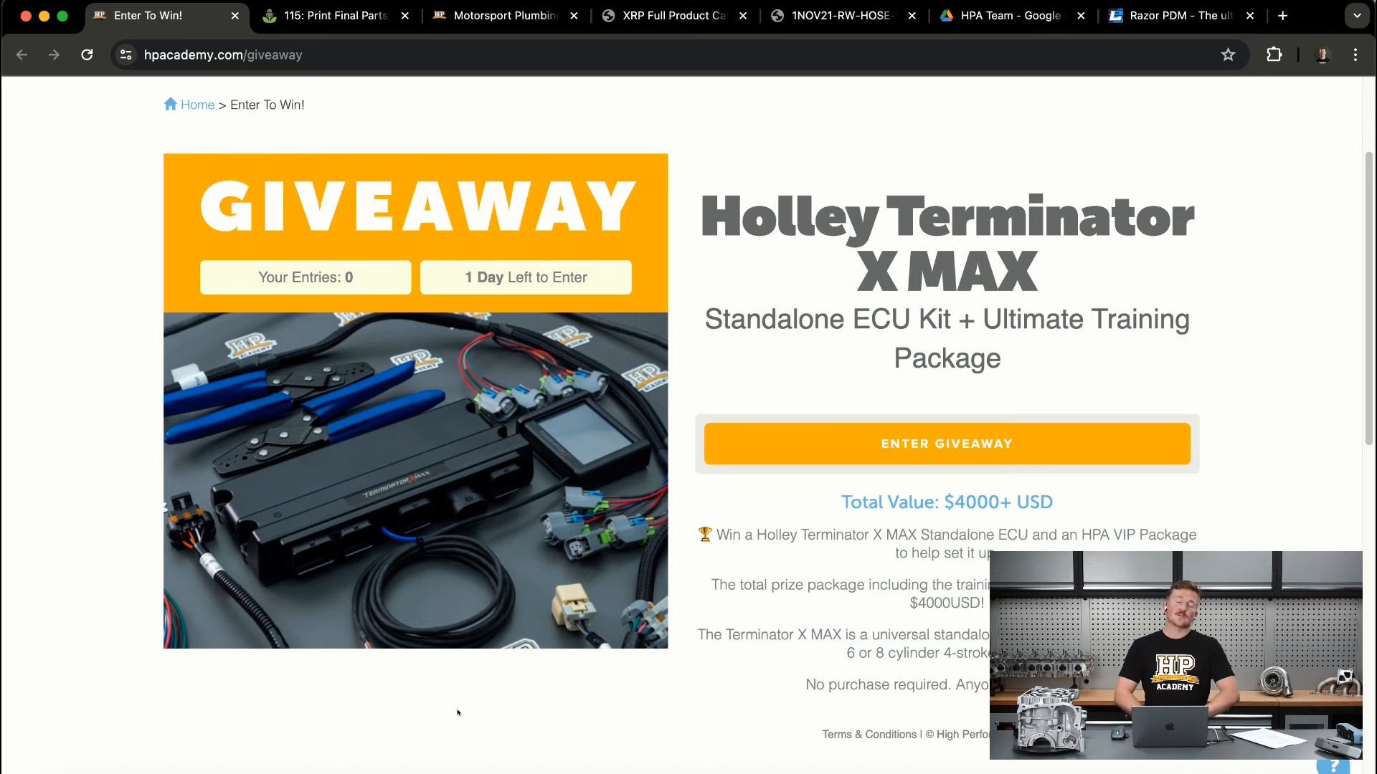
mouse_move(375, 592)
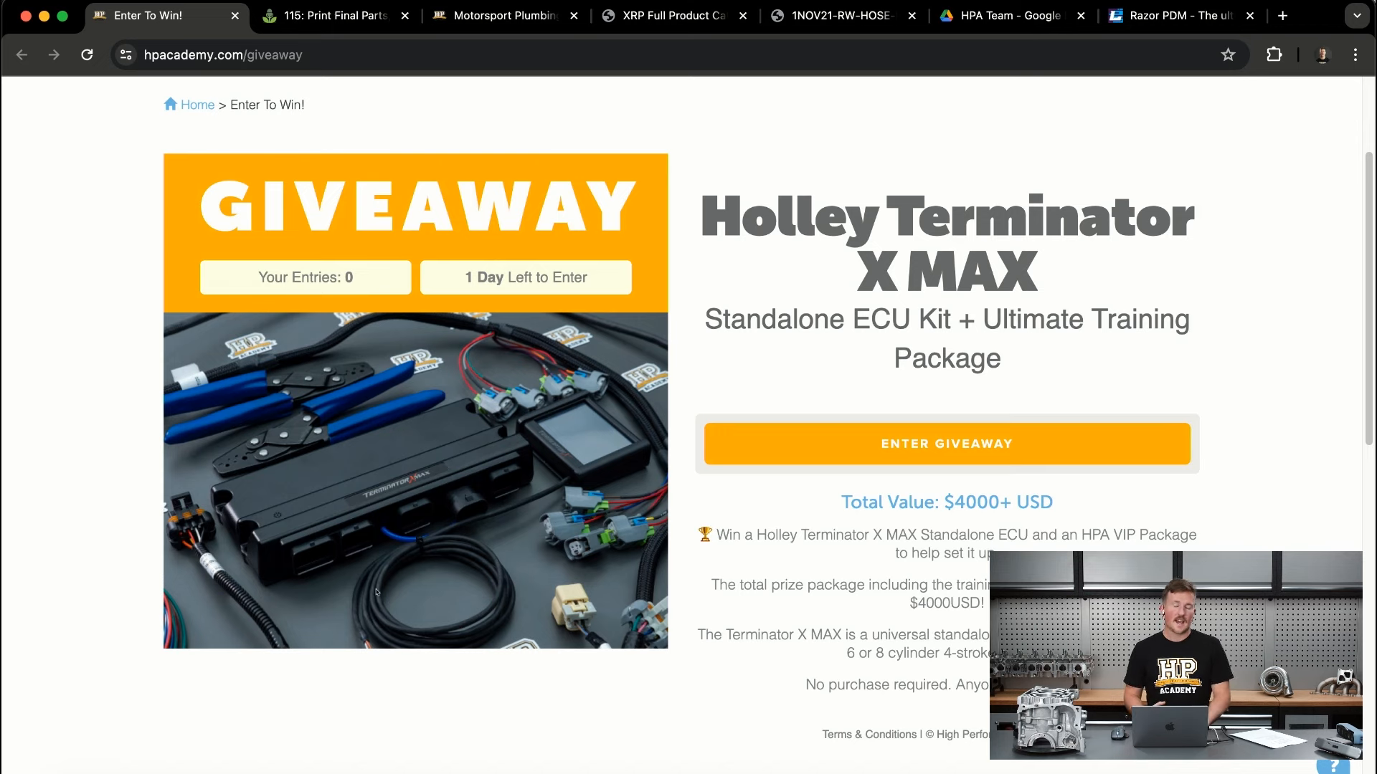